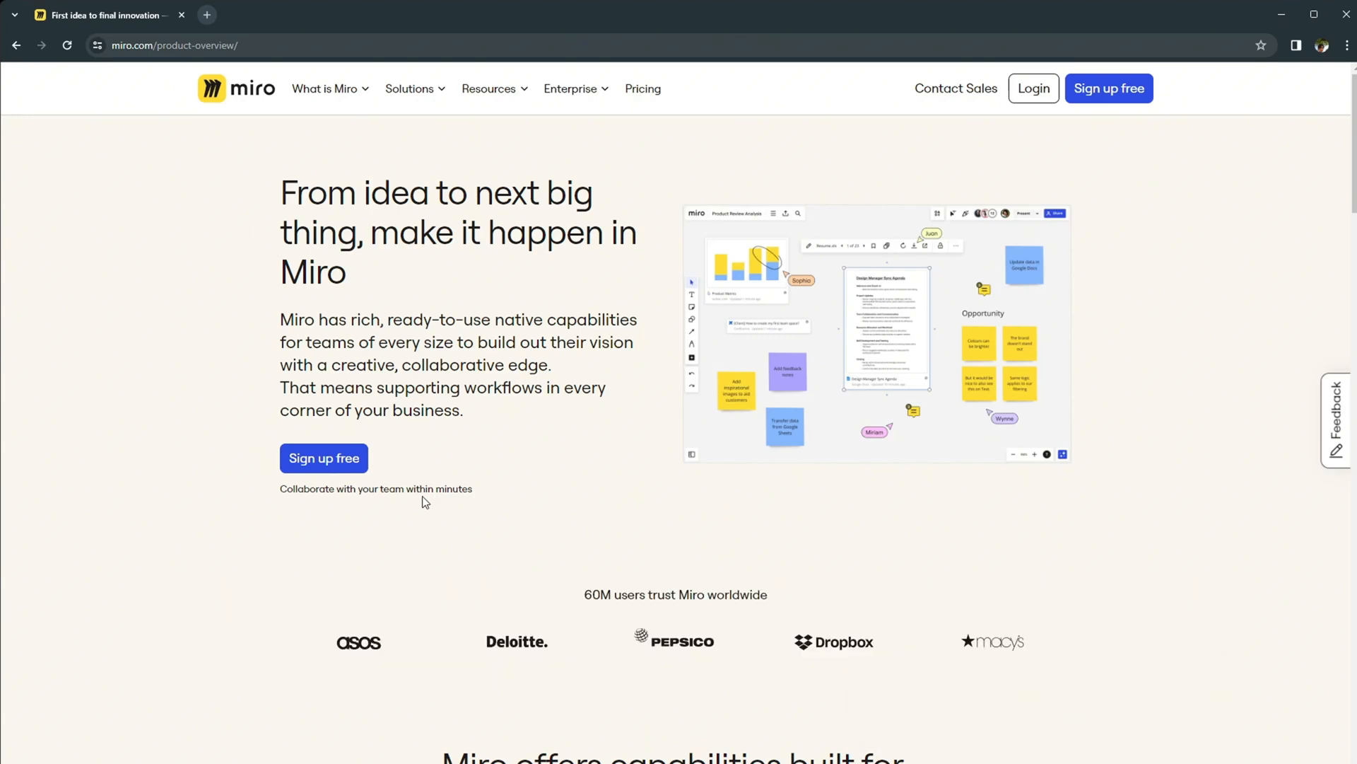
mouse_move(632, 555)
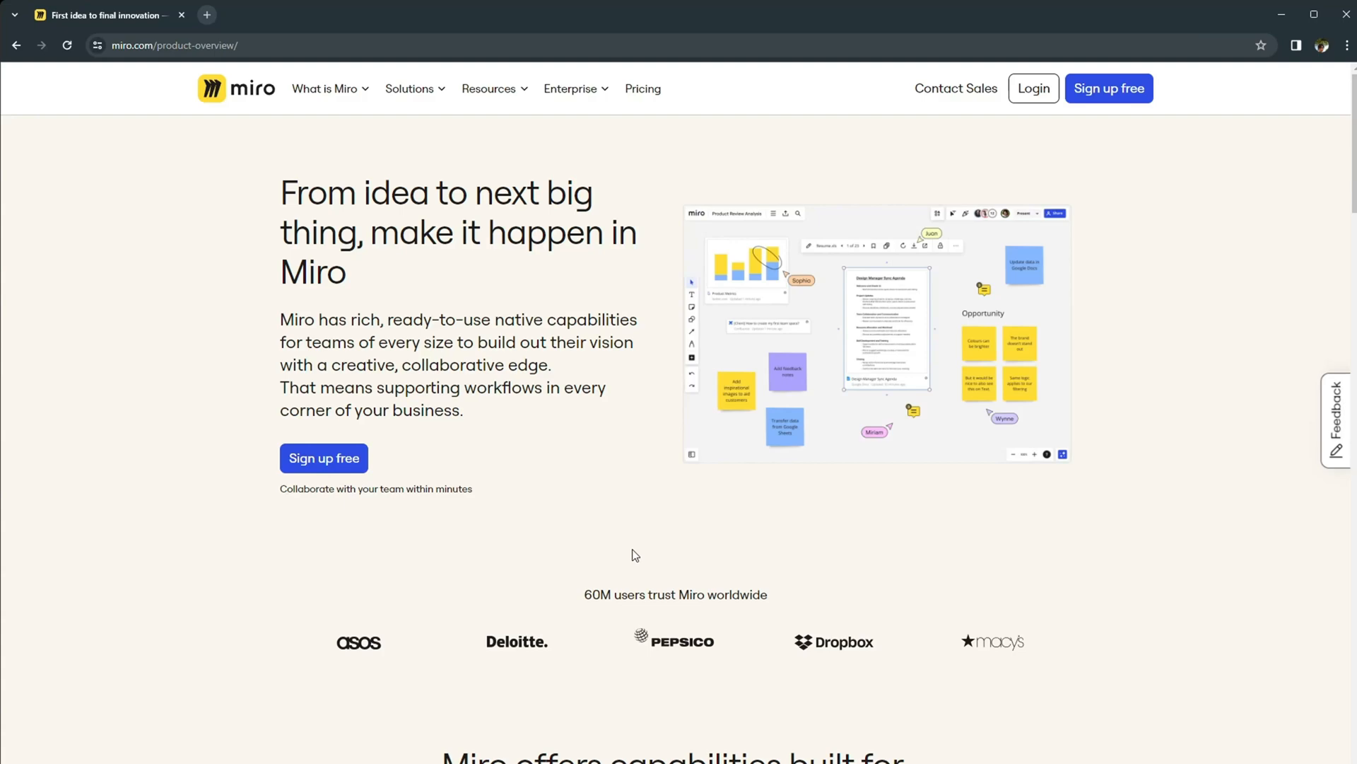
Step: Scroll past the customer logos to the Product Development, Workshops and Diagramming capability cards
scroll("down", 3)
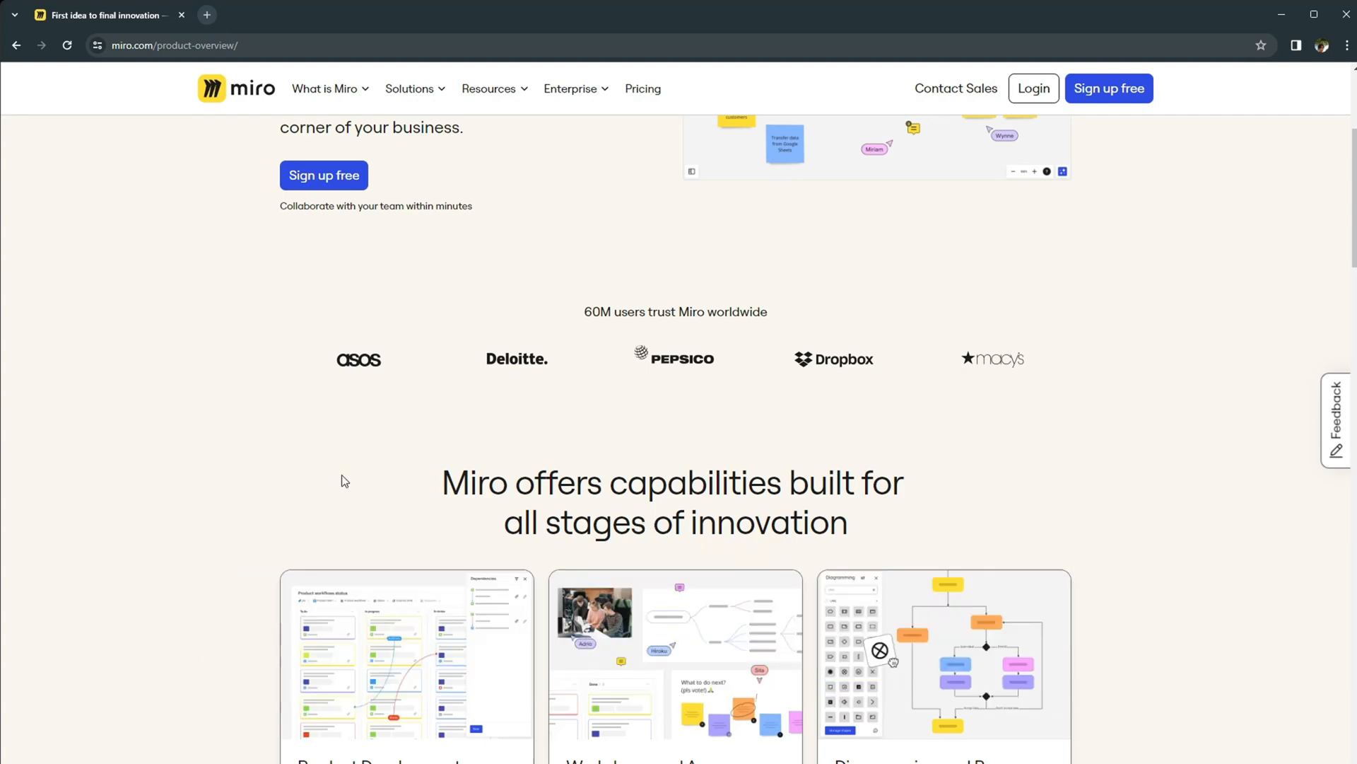
mouse_move(537, 407)
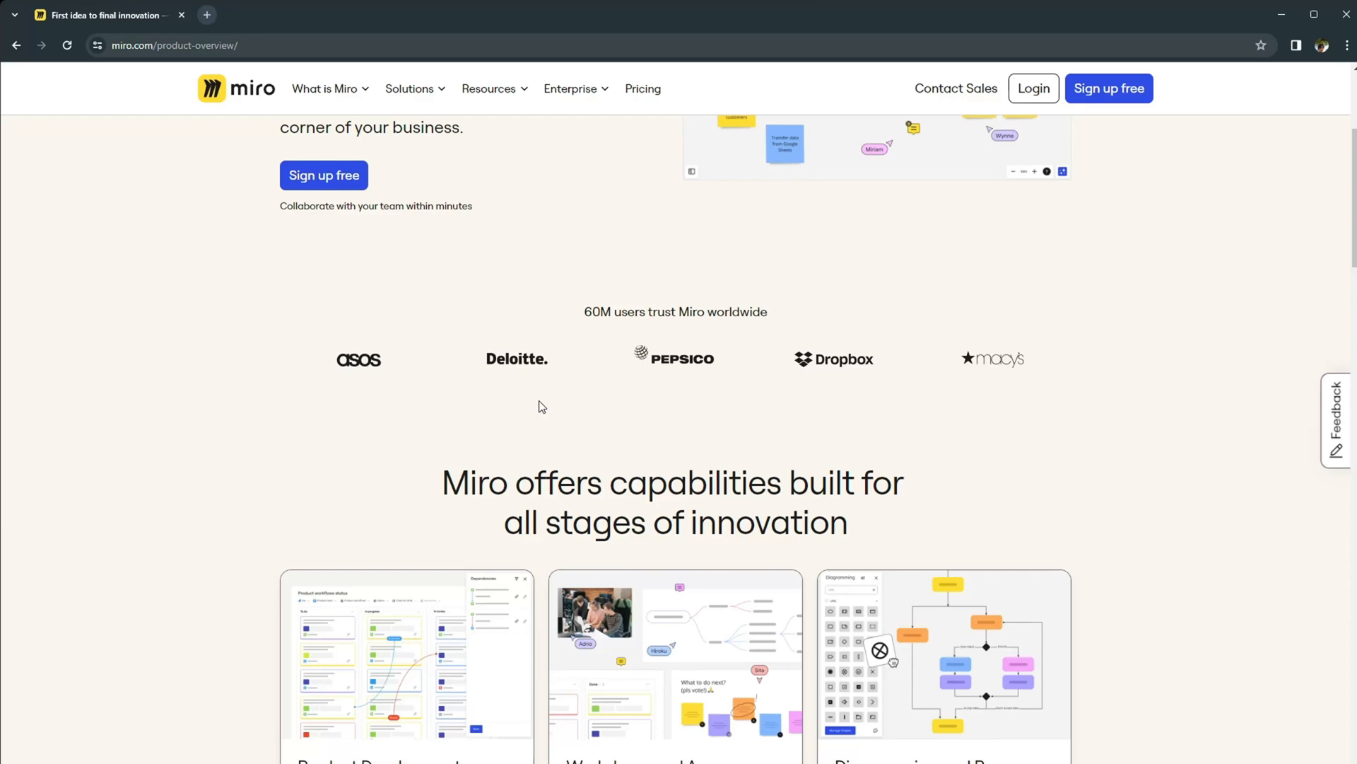
mouse_move(923, 391)
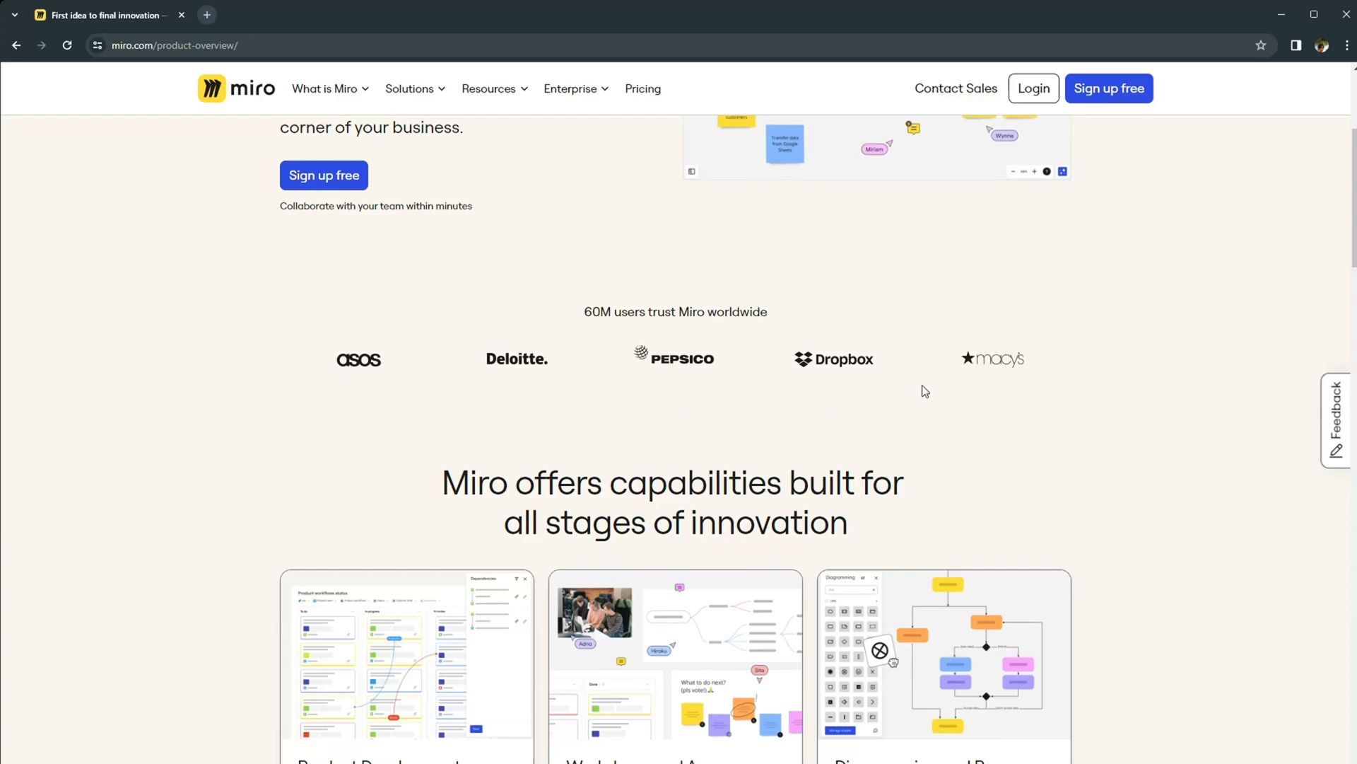
mouse_move(1281, 517)
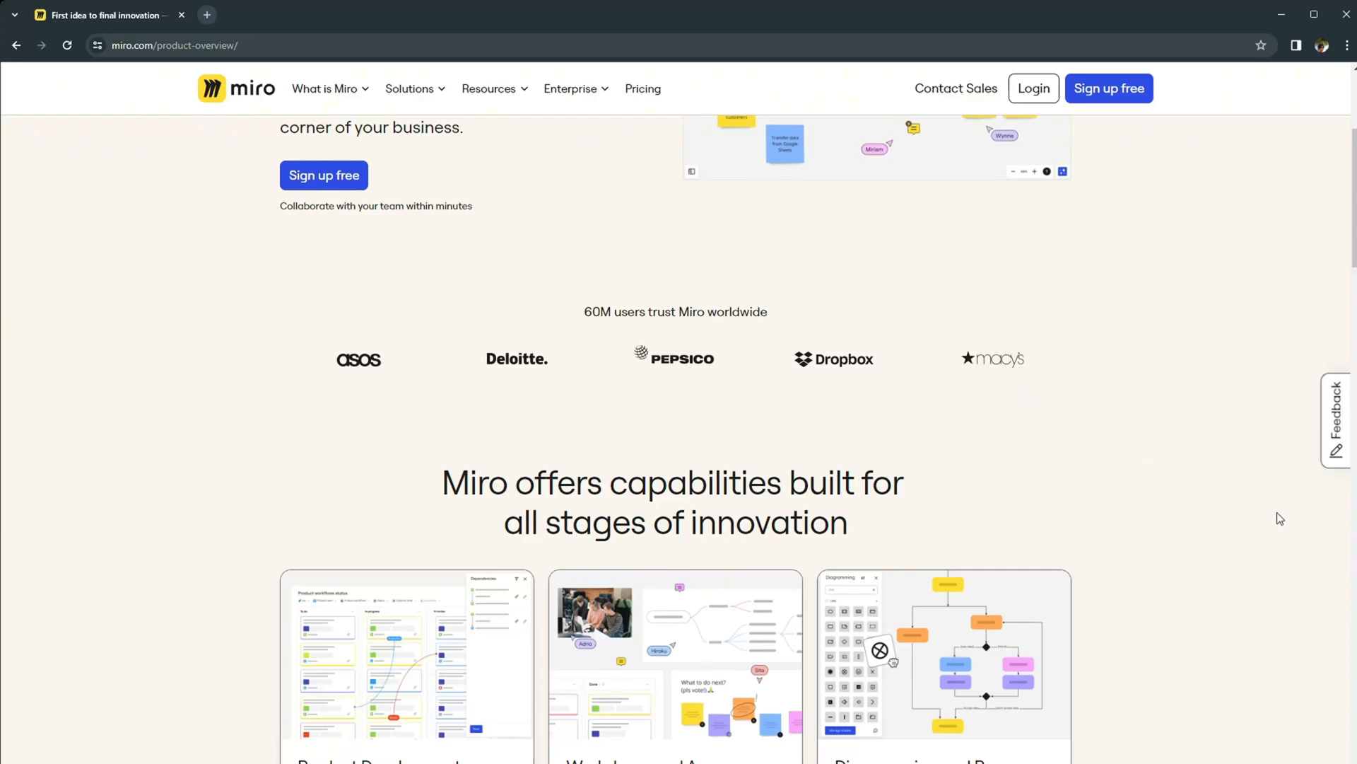
scroll("down", 3)
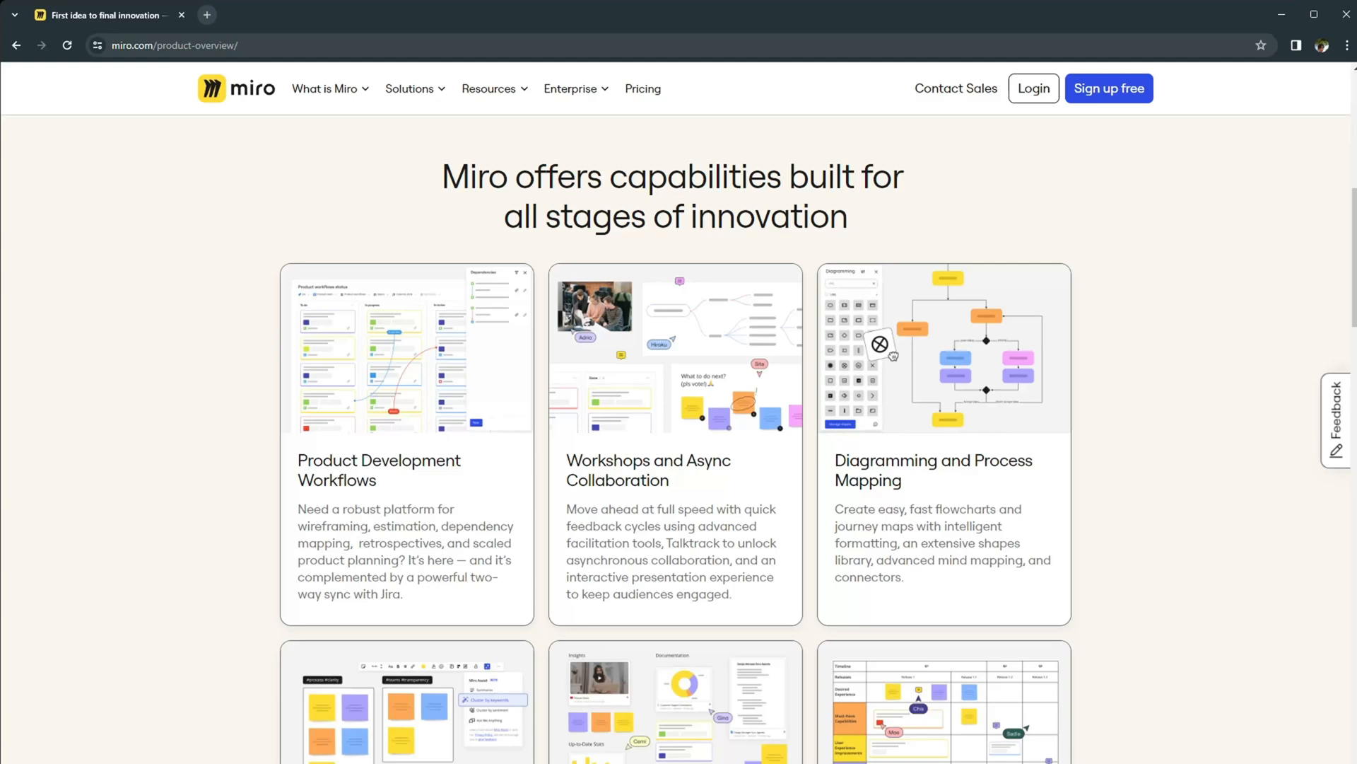
mouse_move(912, 573)
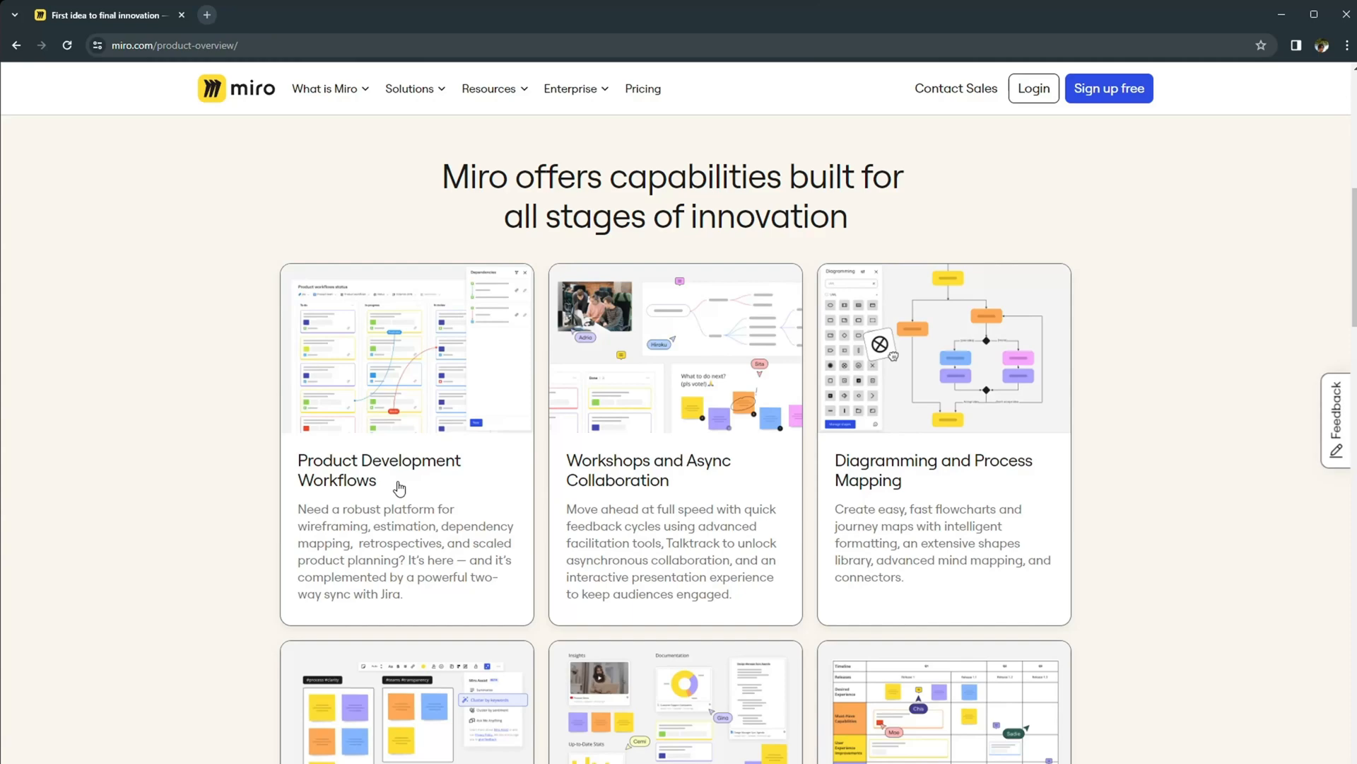
mouse_move(410, 519)
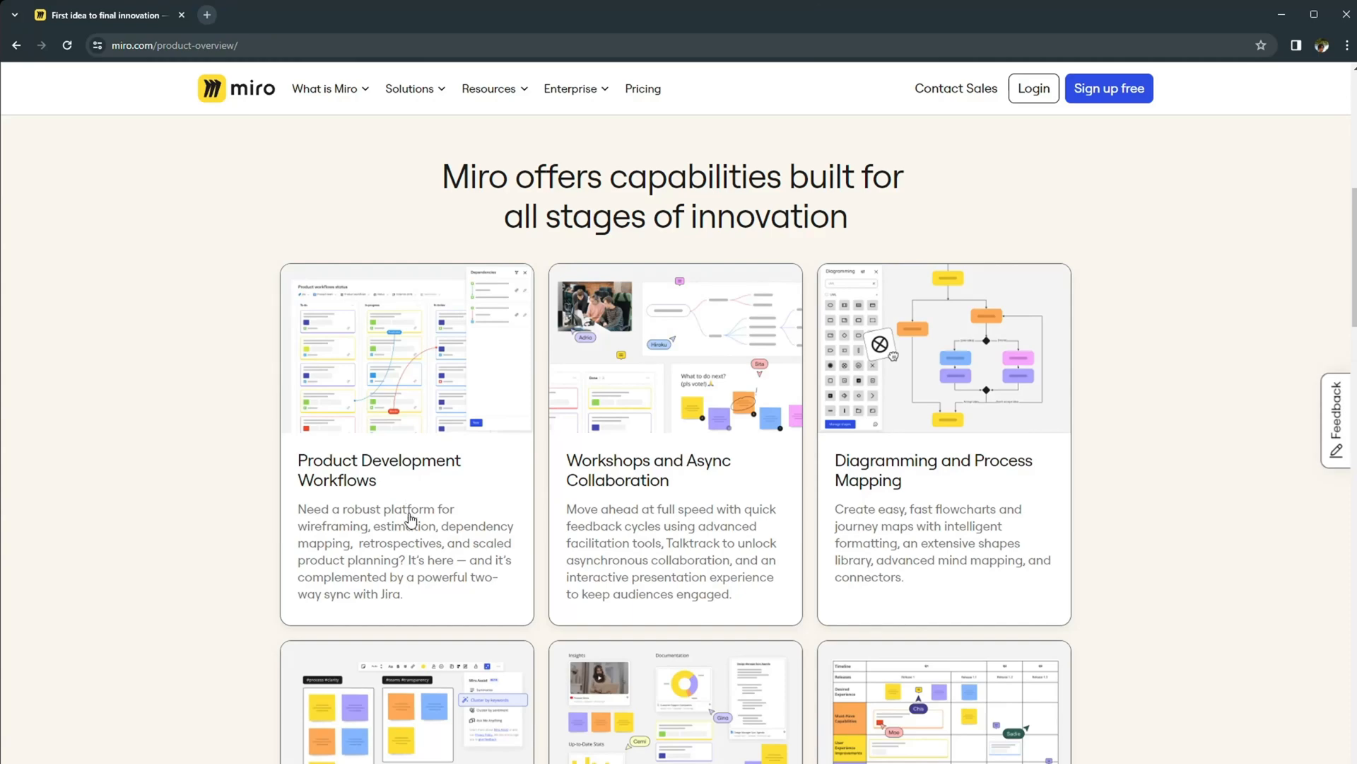
mouse_move(718, 490)
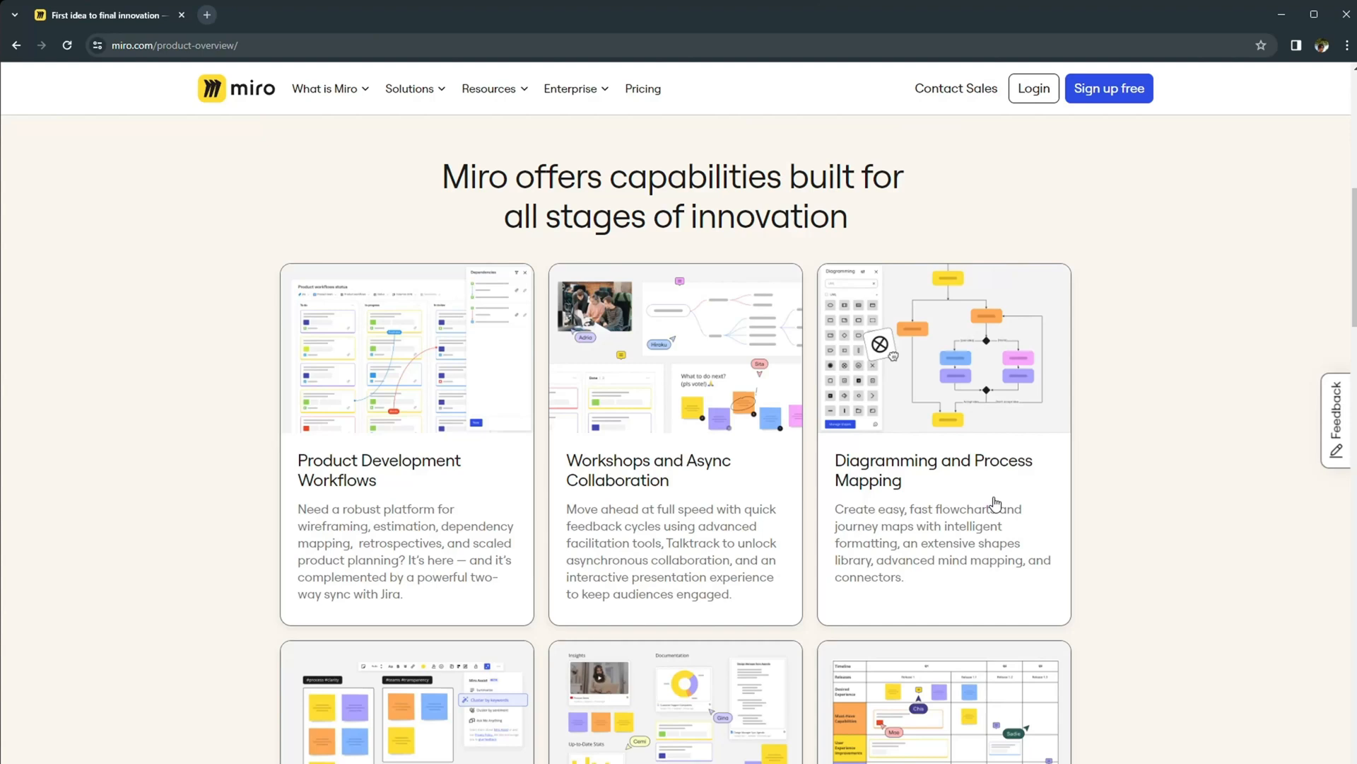
mouse_move(1002, 491)
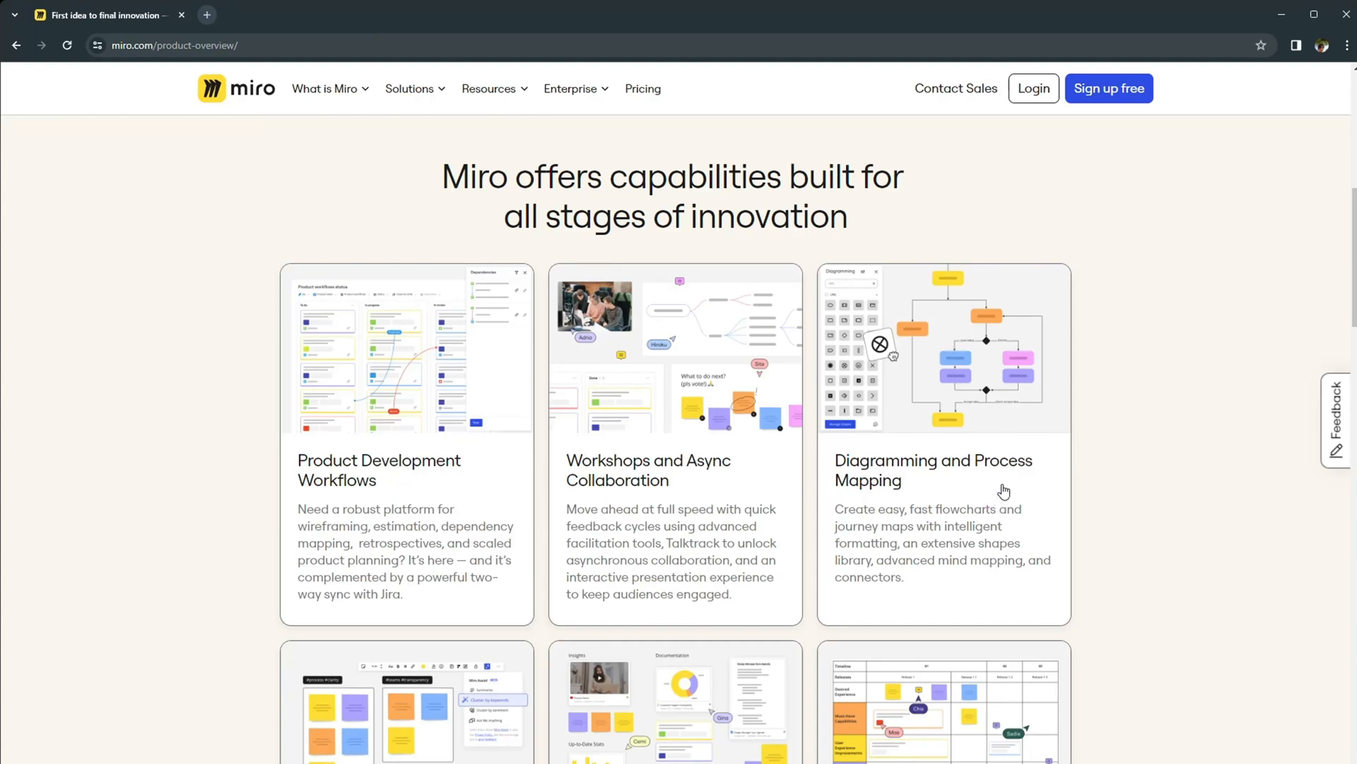
mouse_move(1035, 502)
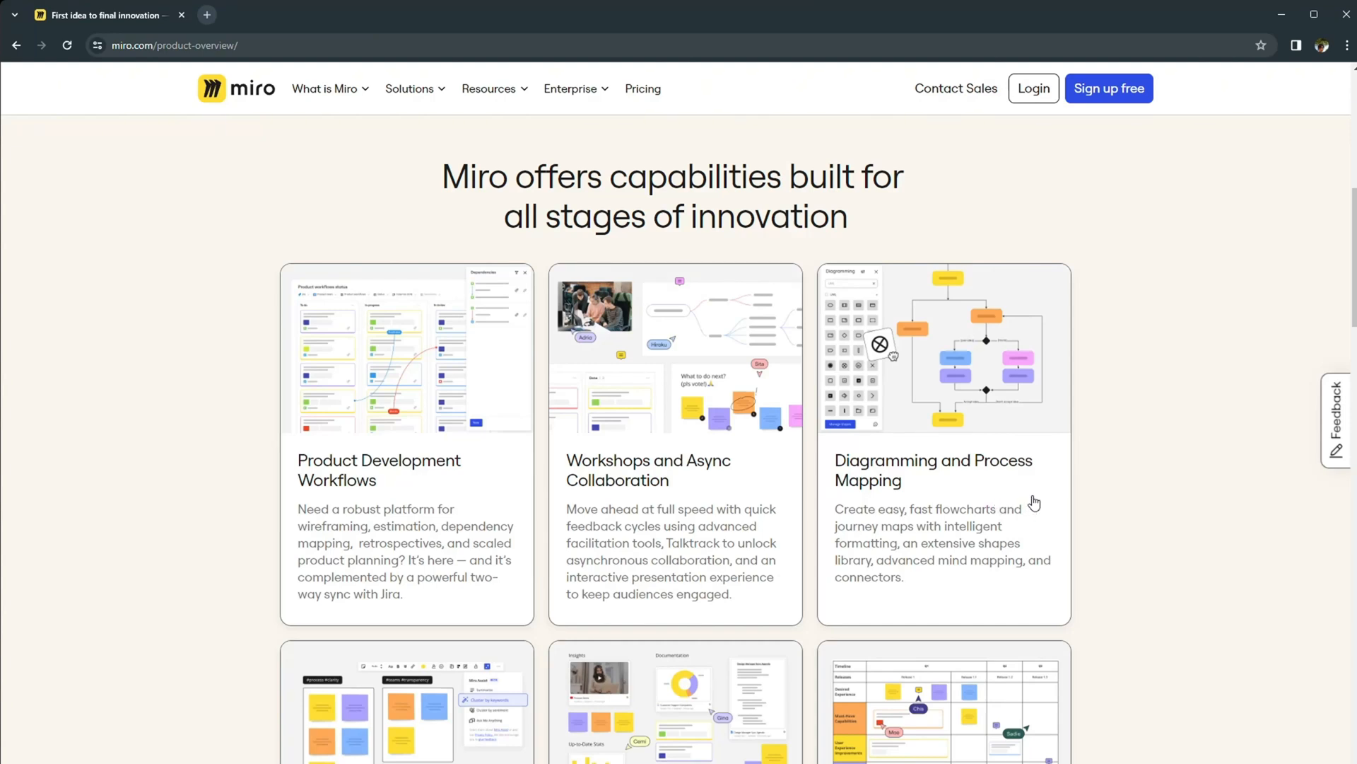
scroll("down", 3)
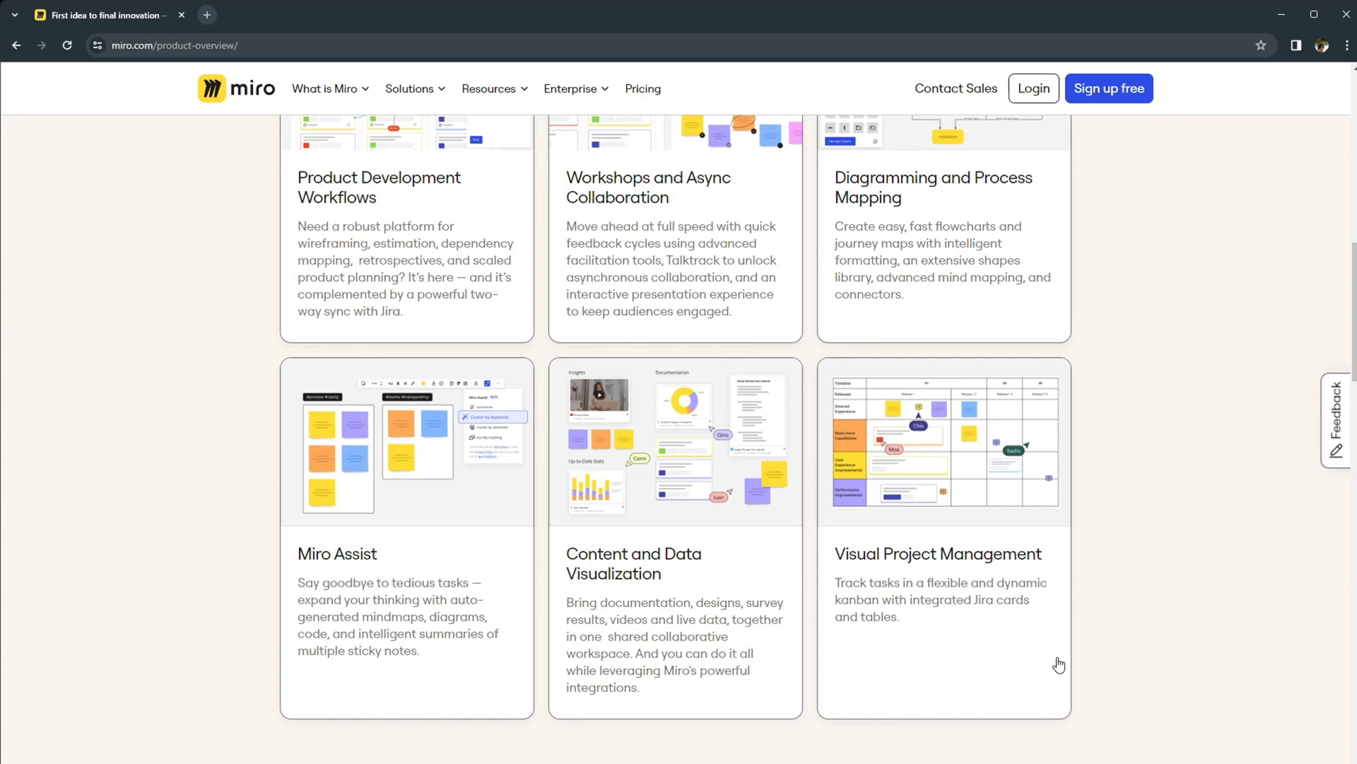
mouse_move(1134, 684)
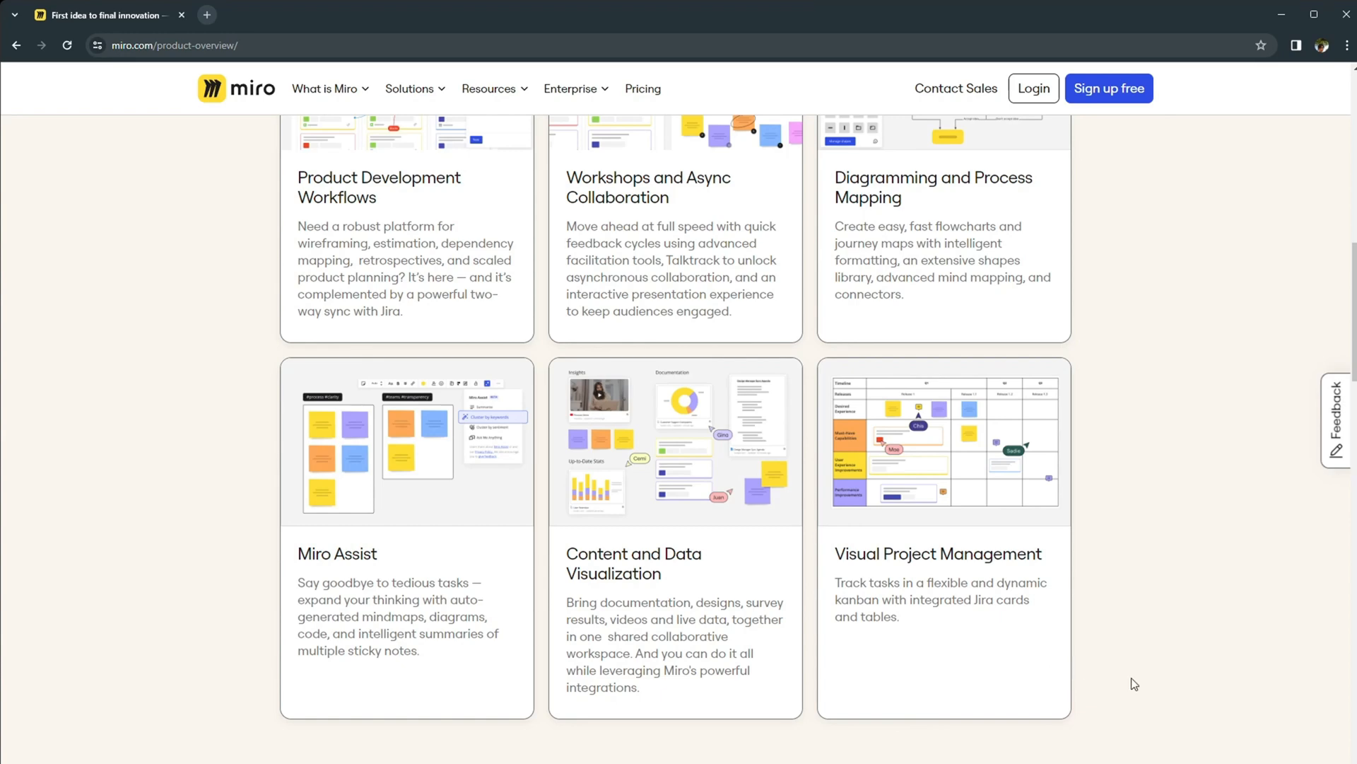
Step: Return to the Miro homepage via the Miro logo
left_click(235, 88)
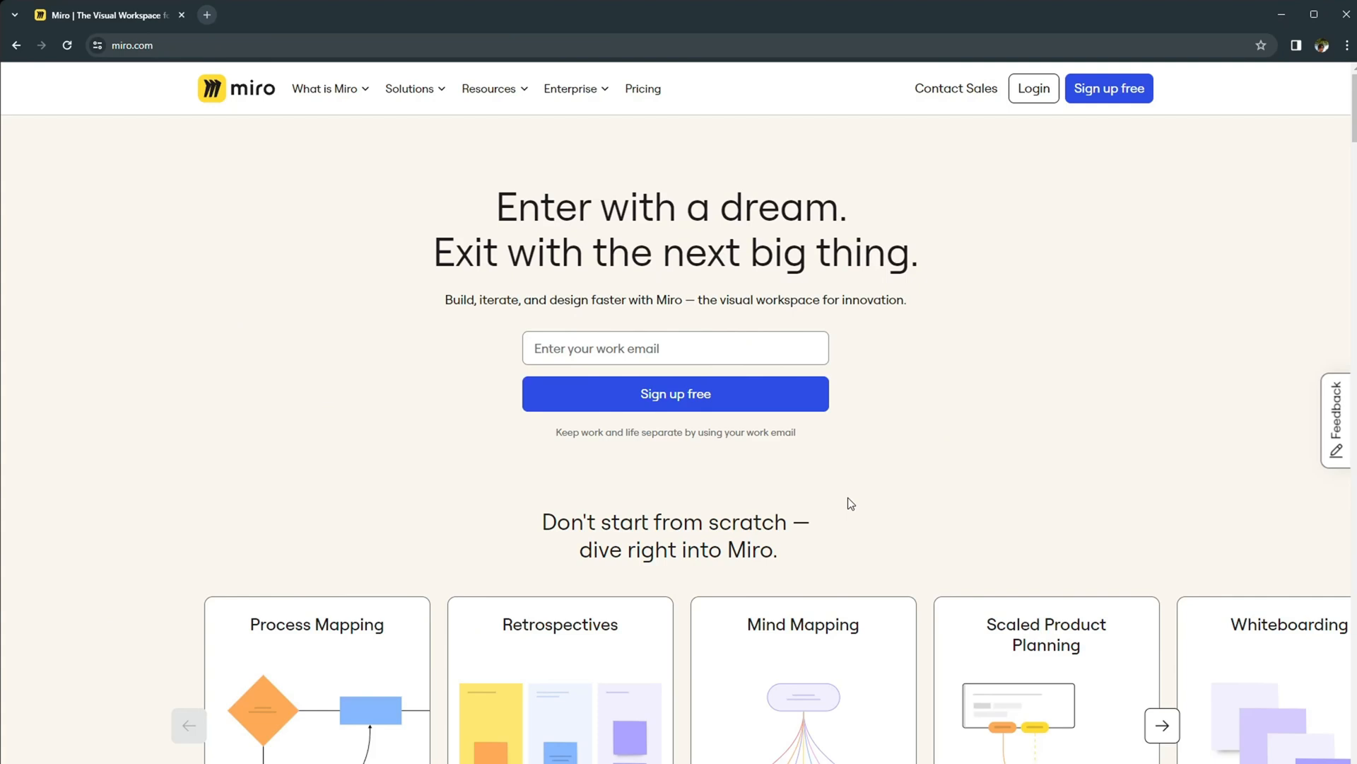
mouse_move(338, 455)
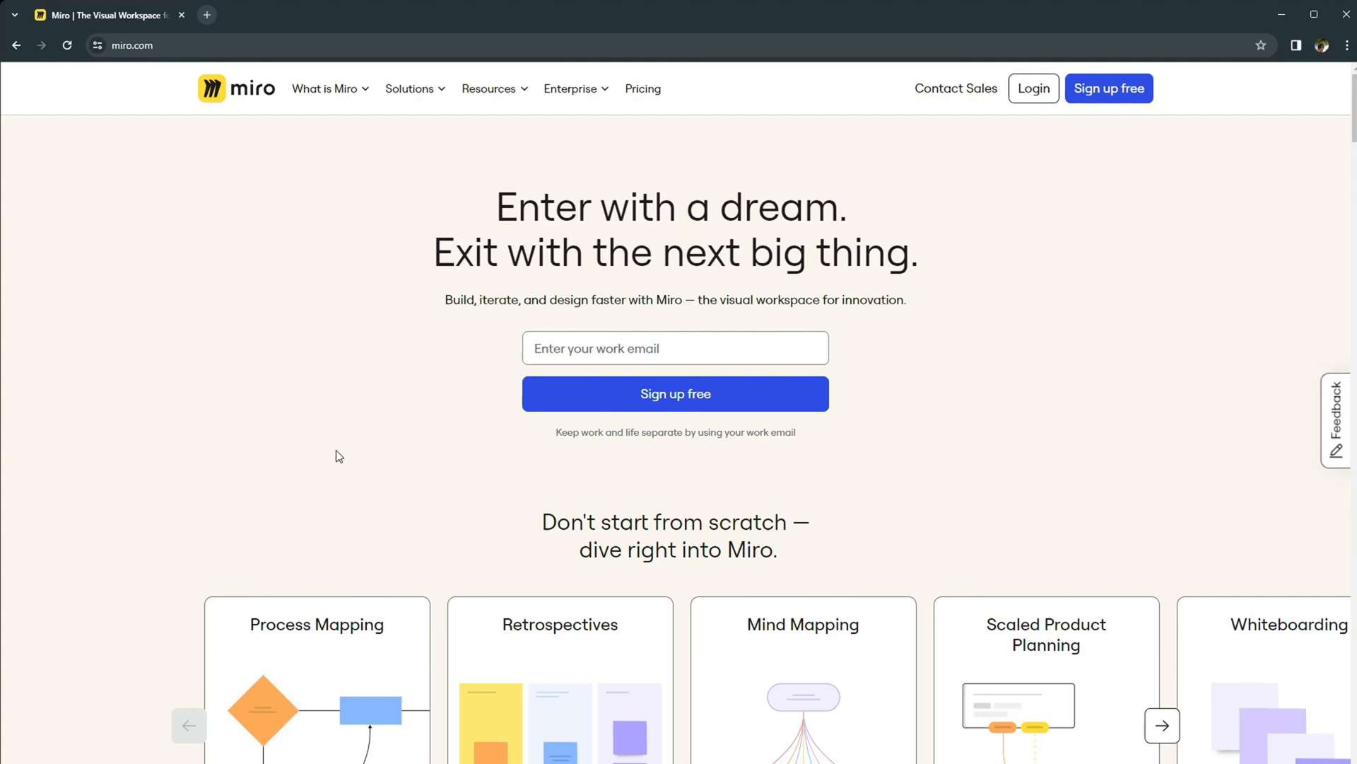
Step: Advance the 'Don't start from scratch' template carousel through to Strategy & Planning
scroll("down", 3)
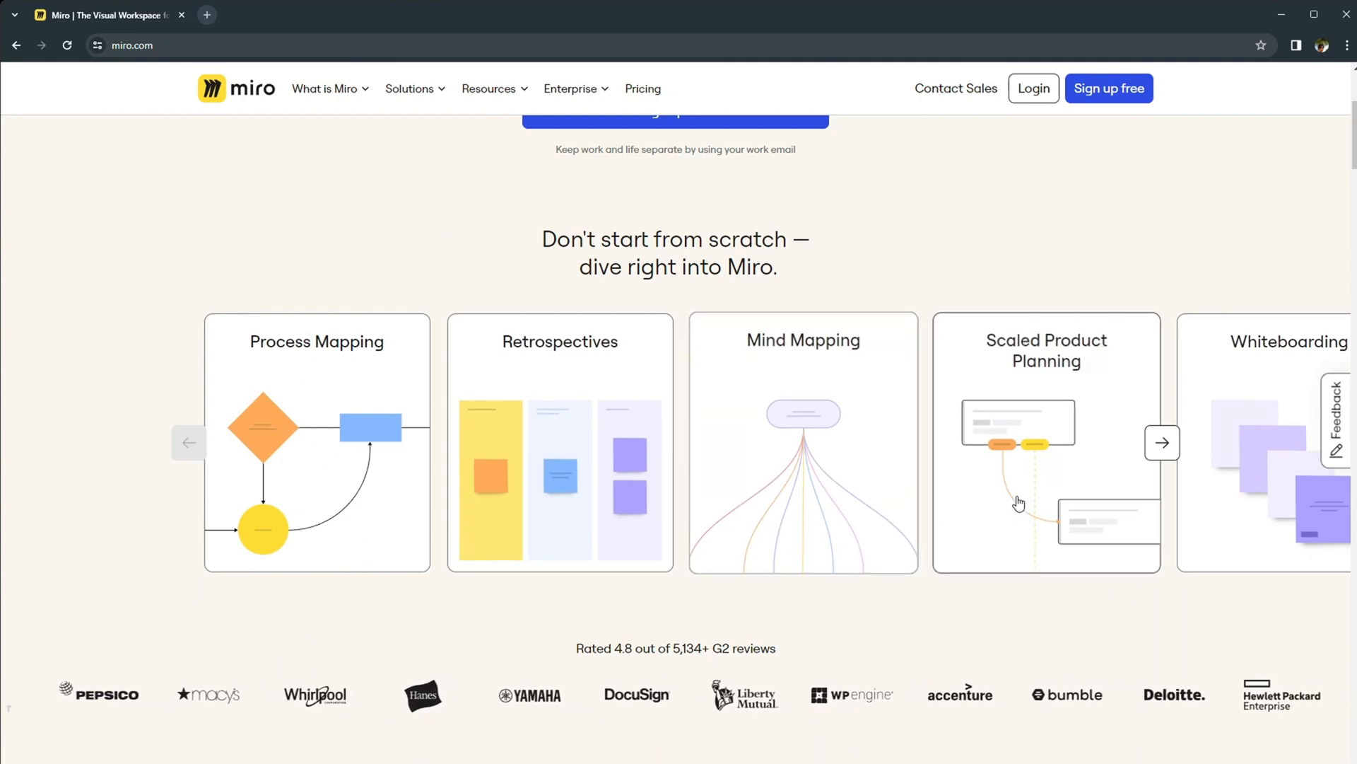
left_click(1162, 442)
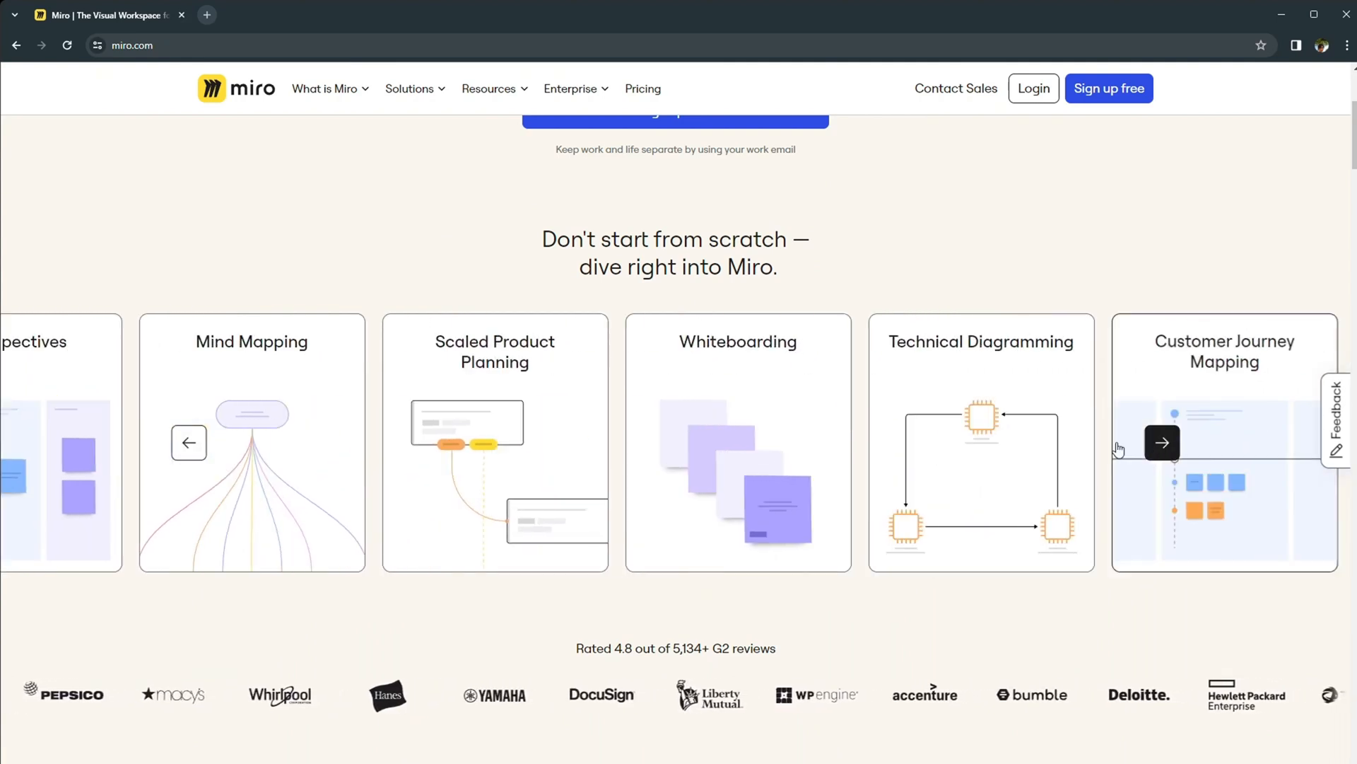
left_click(1162, 443)
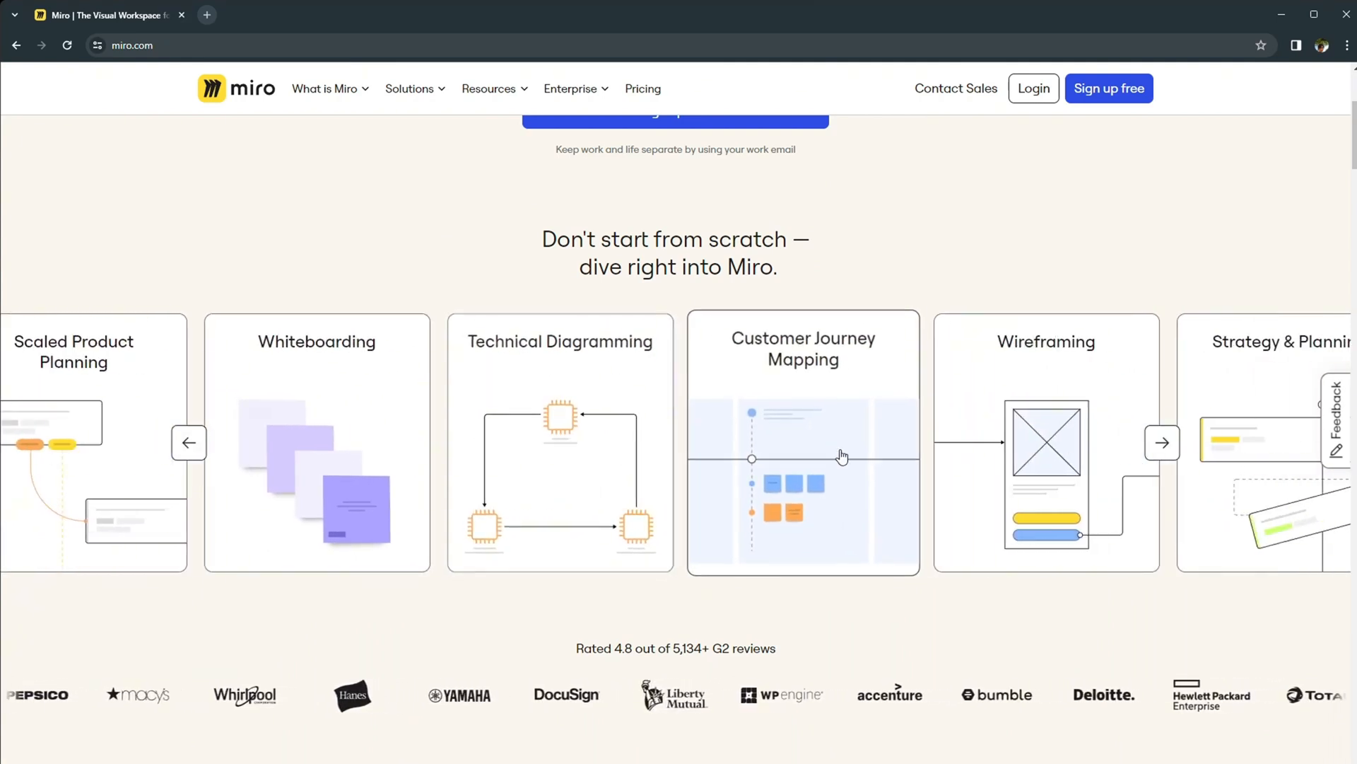
left_click(1162, 442)
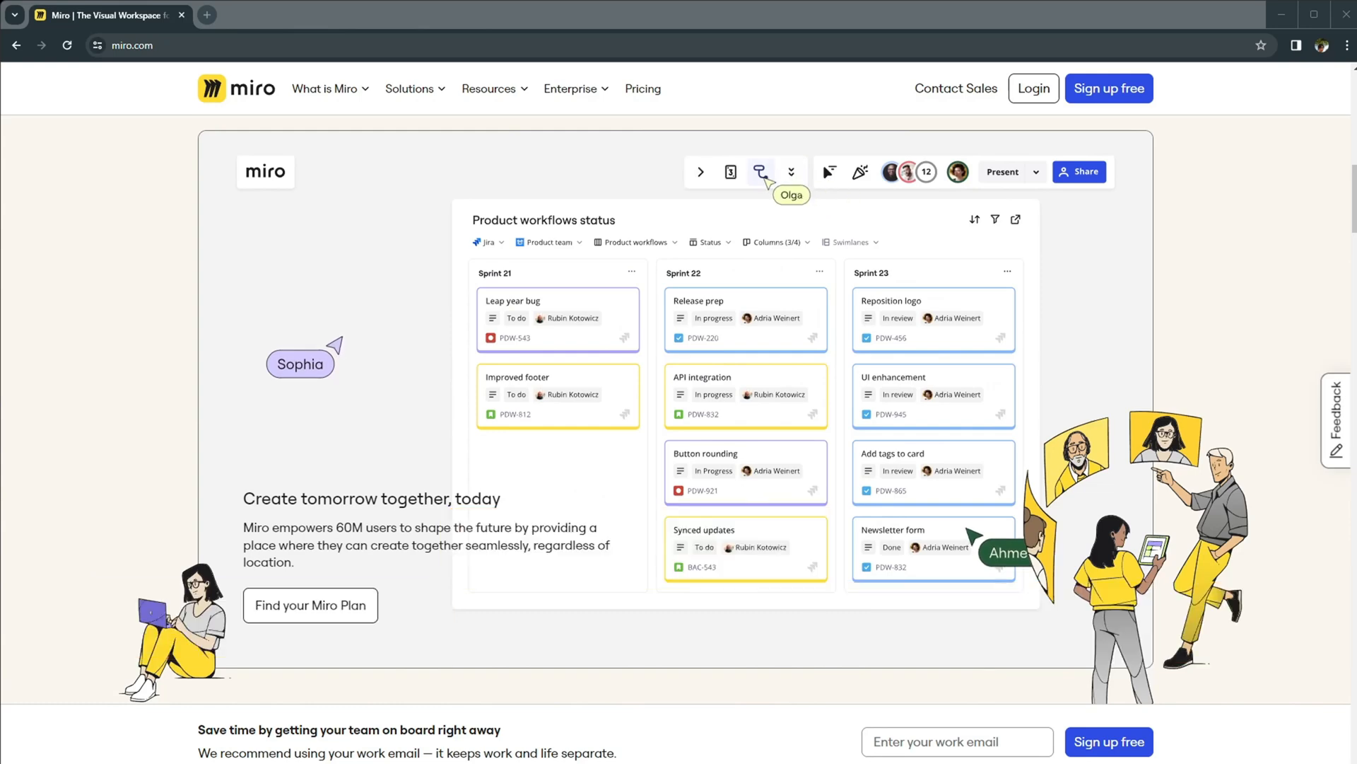
left_click(759, 171)
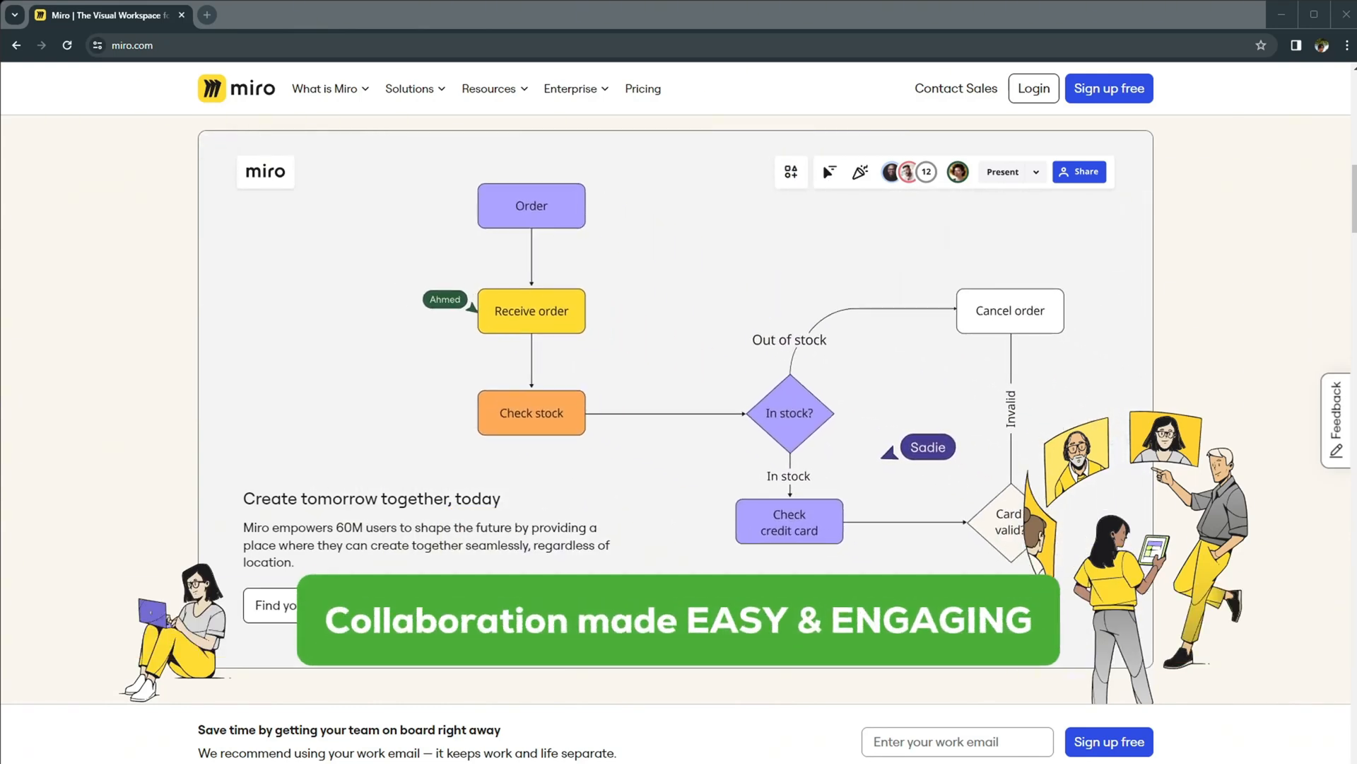
scroll("up", 3)
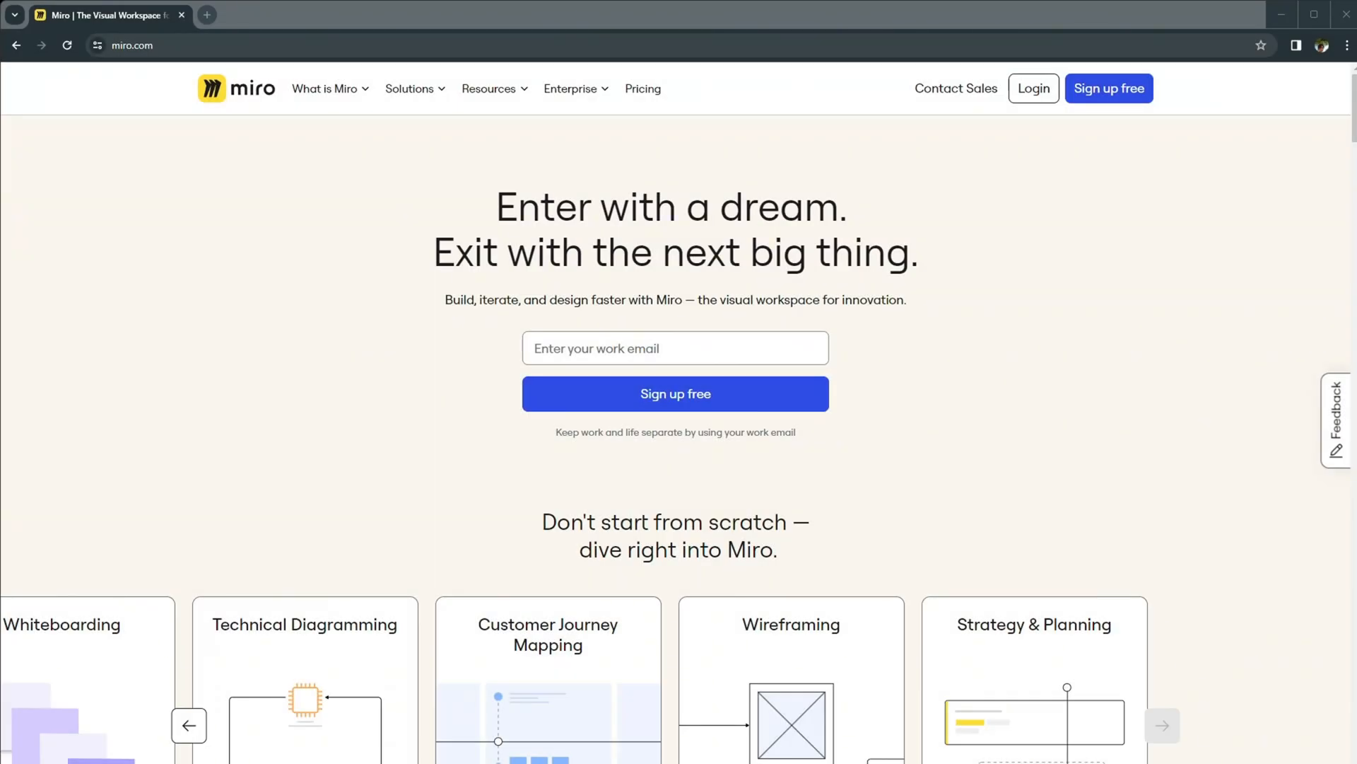